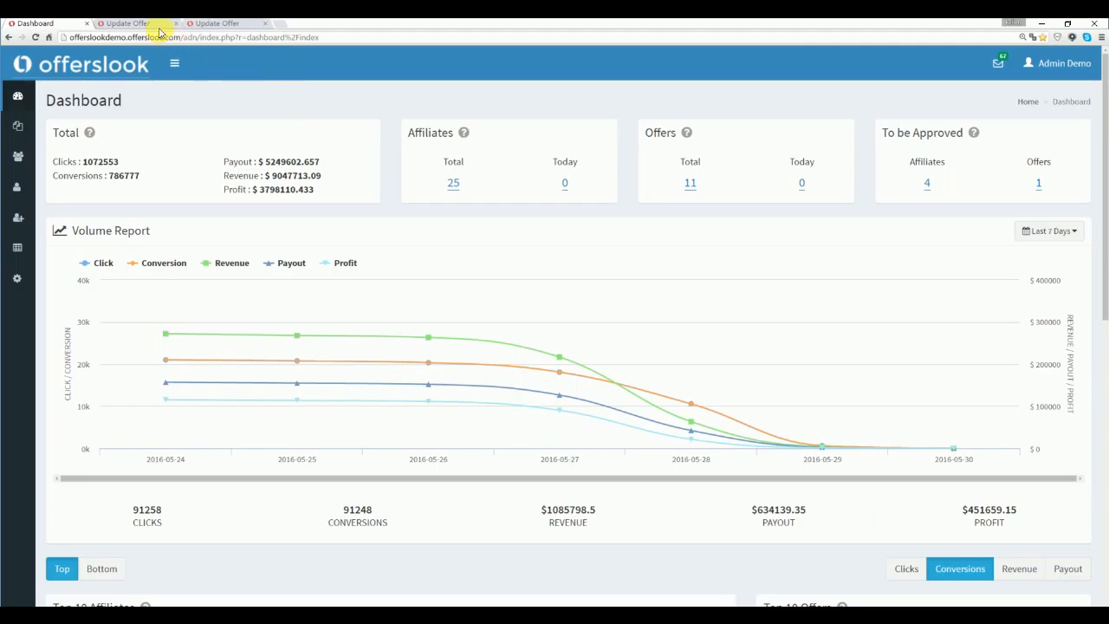
Step: Open the Little Bear Game offer and keep CPC as its pricing type
click(125, 23)
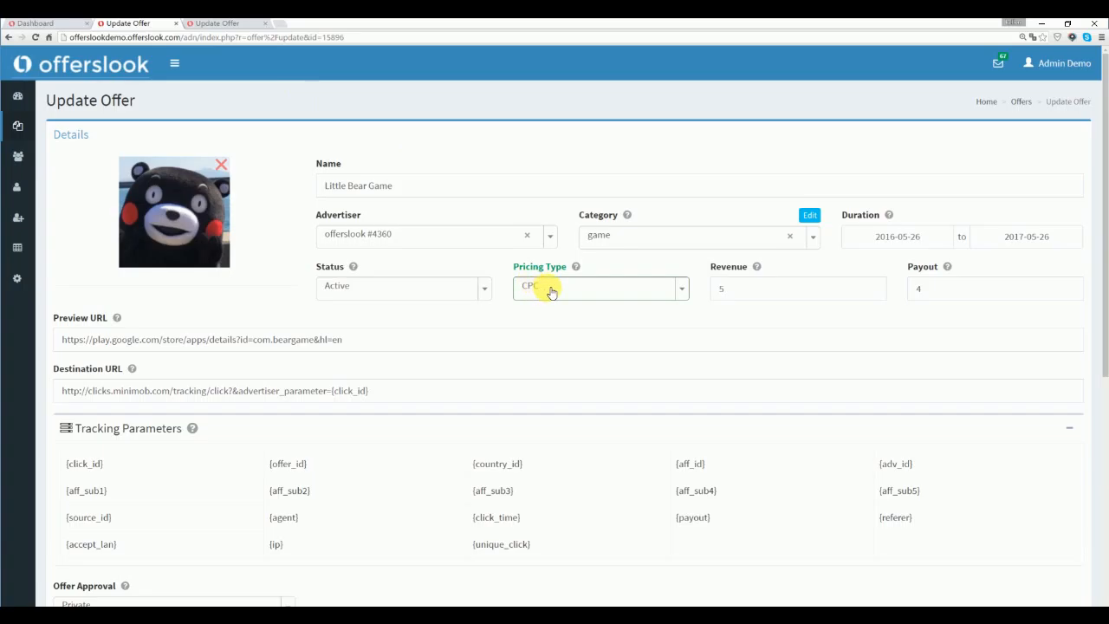
click(598, 287)
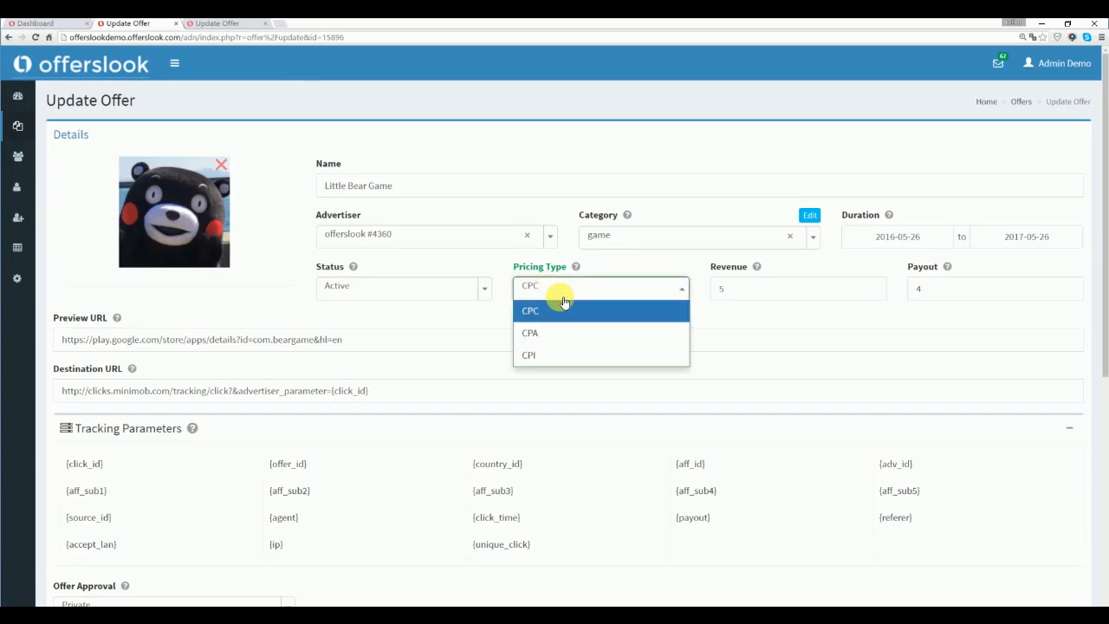
mouse_move(572, 332)
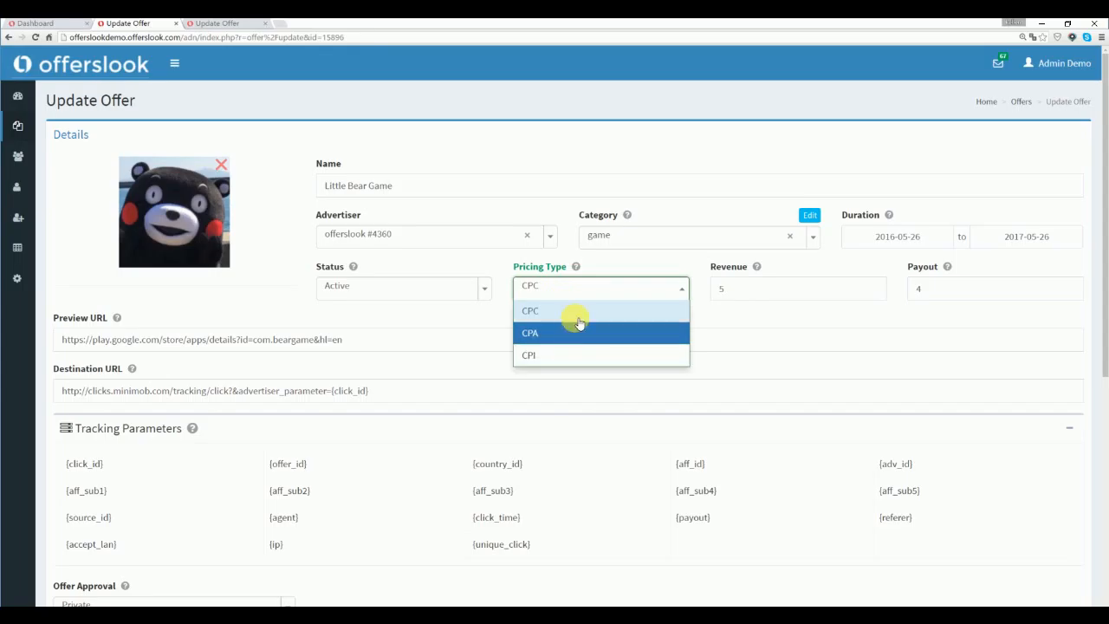
click(530, 310)
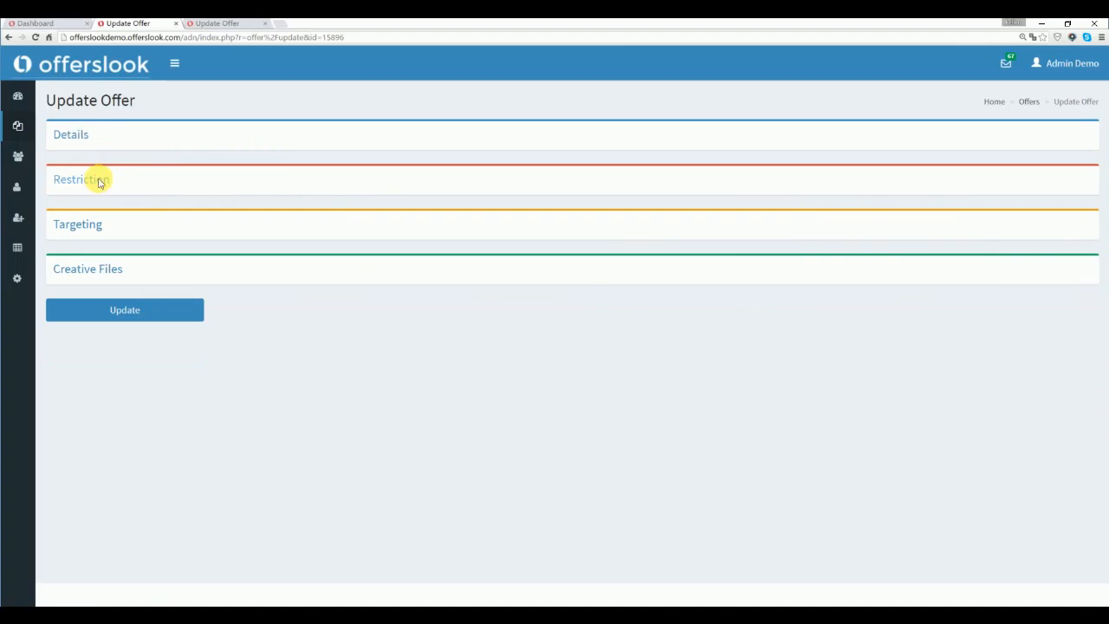
Step: In Restriction, set the caps type from Daily to Budget with a budget of 500
click(80, 179)
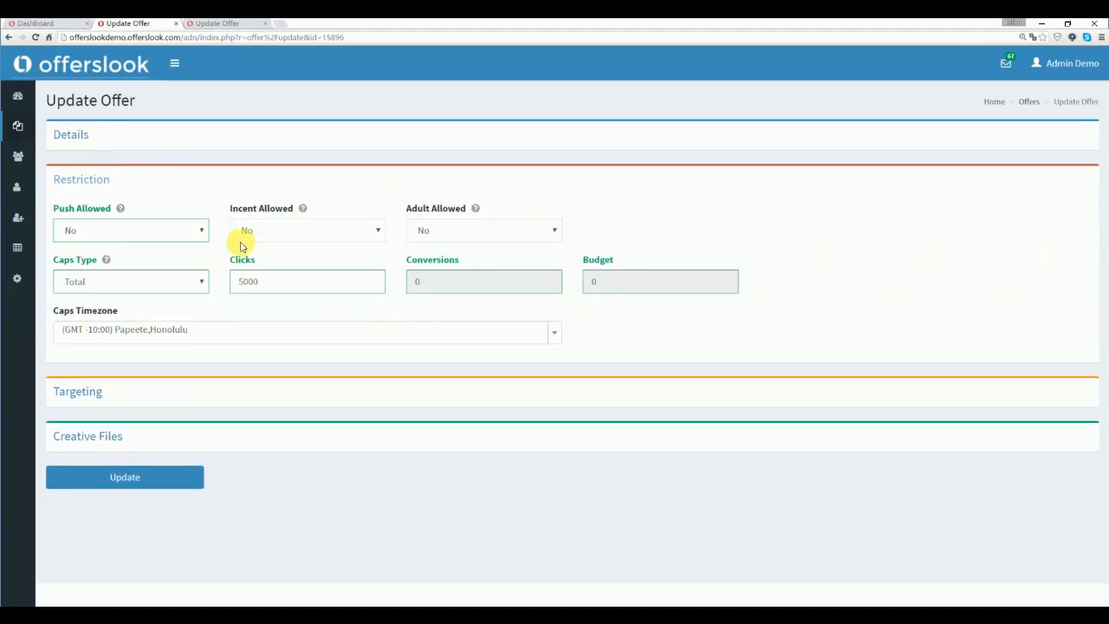
mouse_move(182, 283)
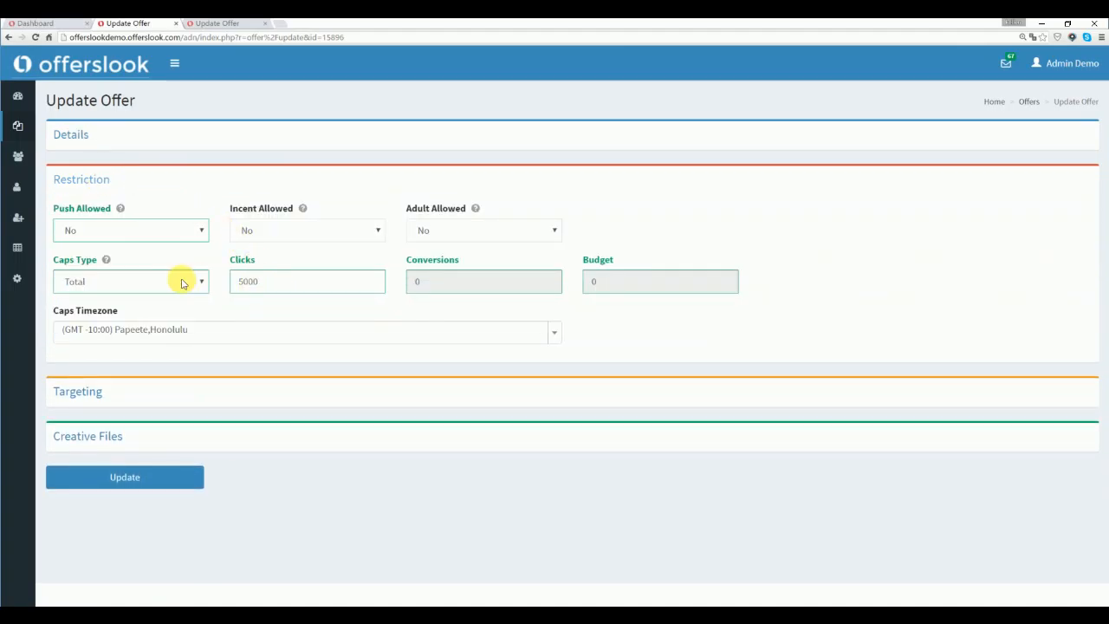
click(130, 281)
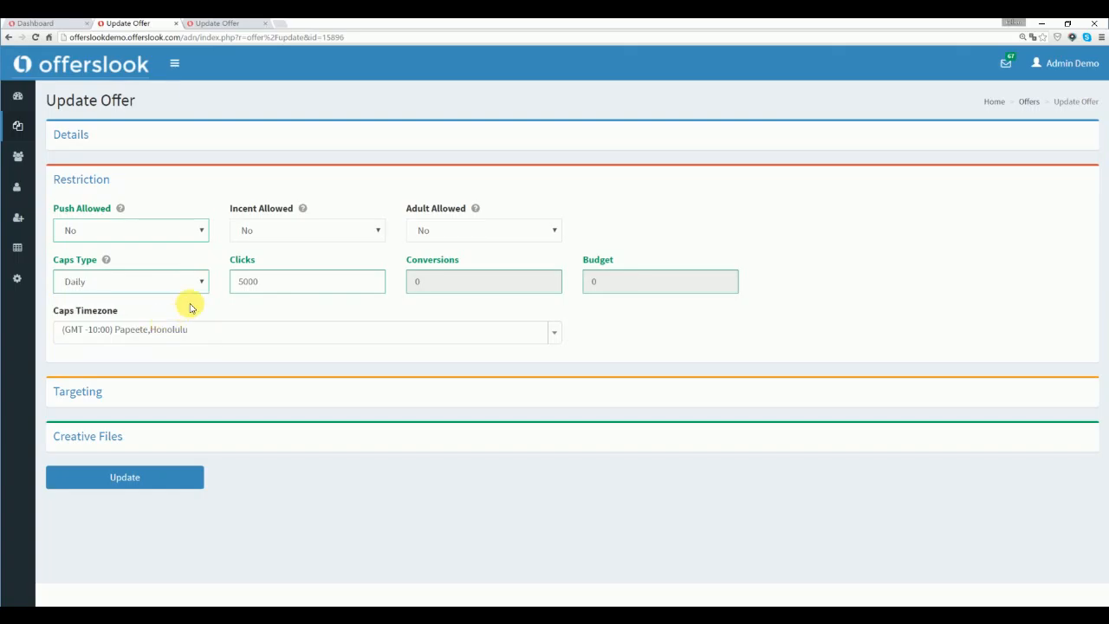
click(131, 281)
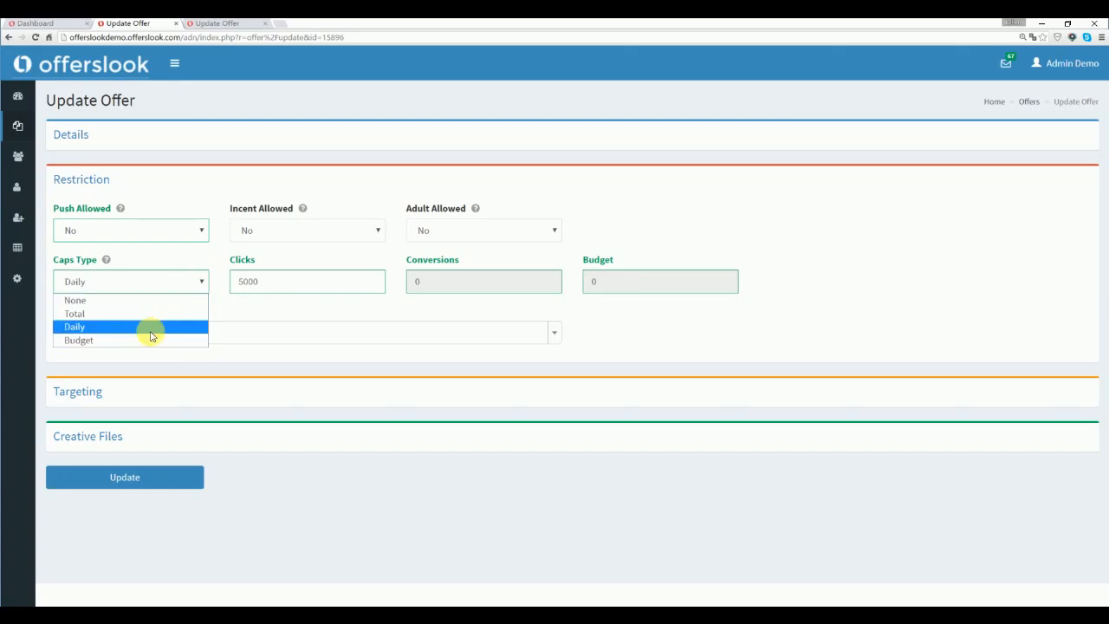
click(78, 340)
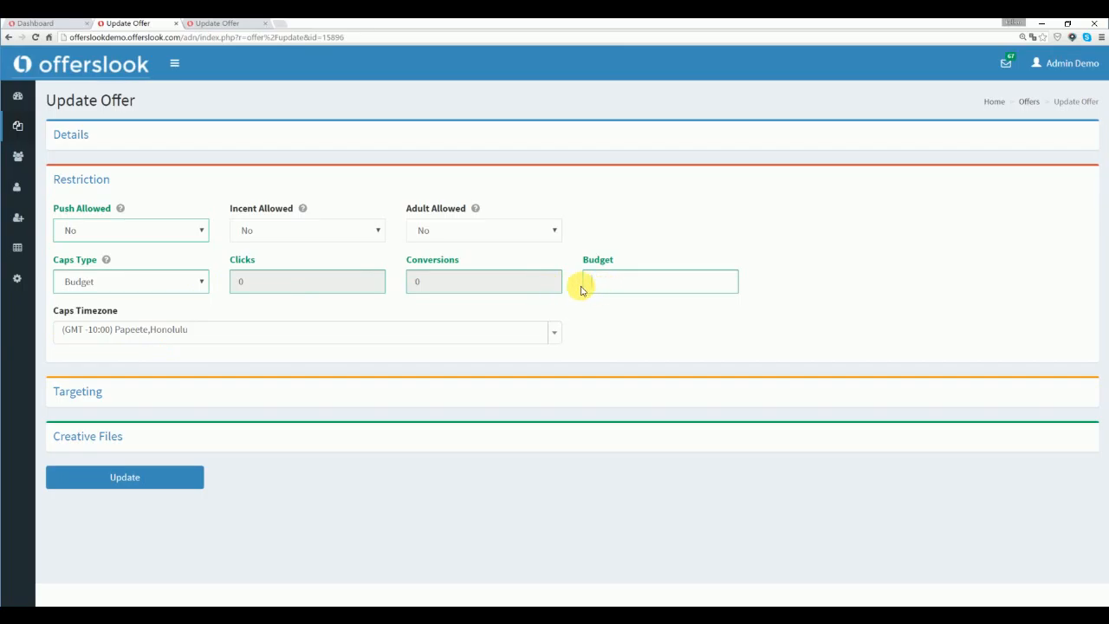
text(500)
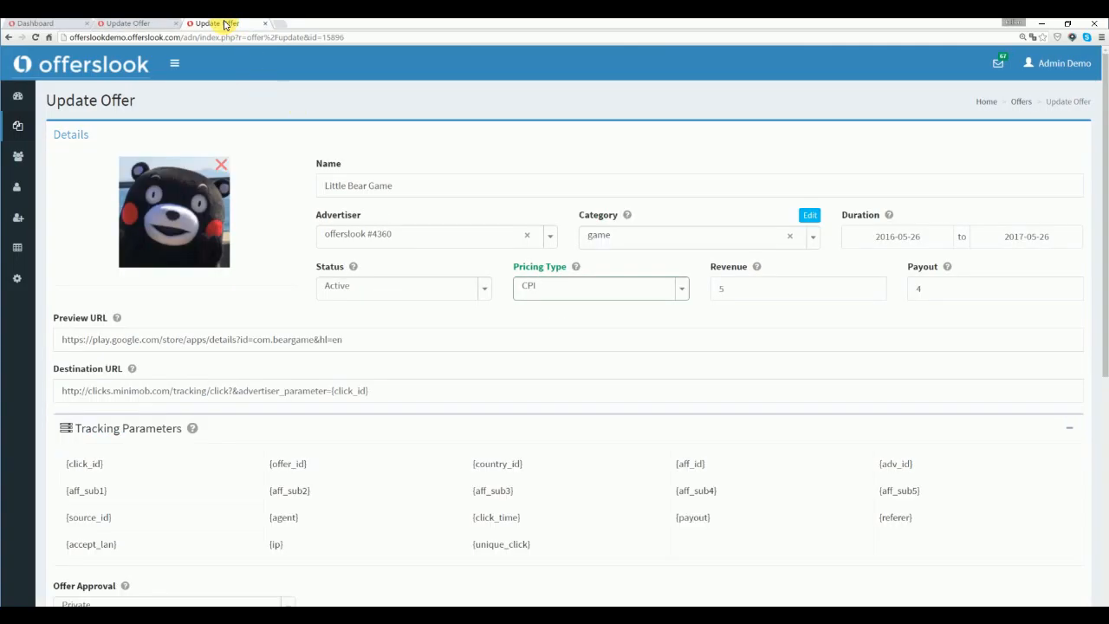
Step: On the CPI offer, set the caps type to Budget with a budget of 500
click(600, 286)
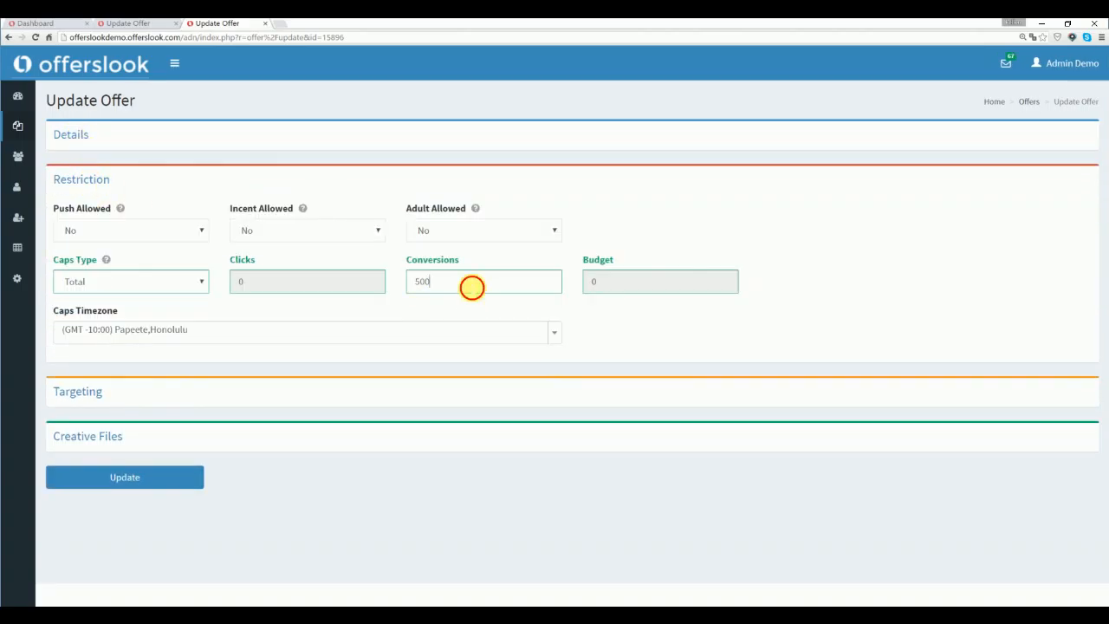
click(130, 280)
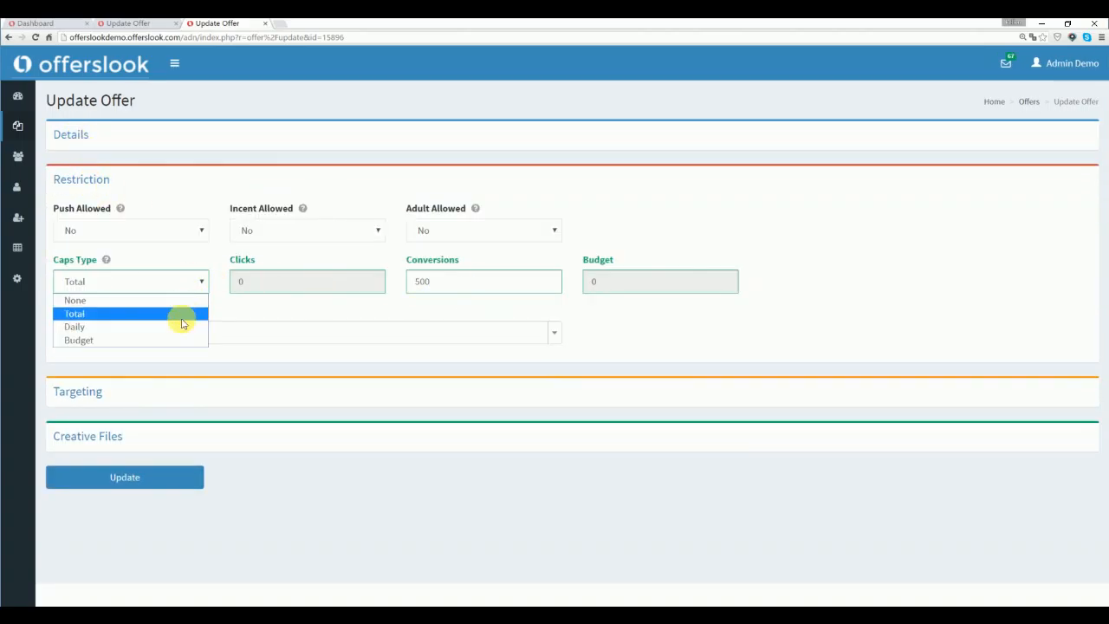
mouse_move(182, 327)
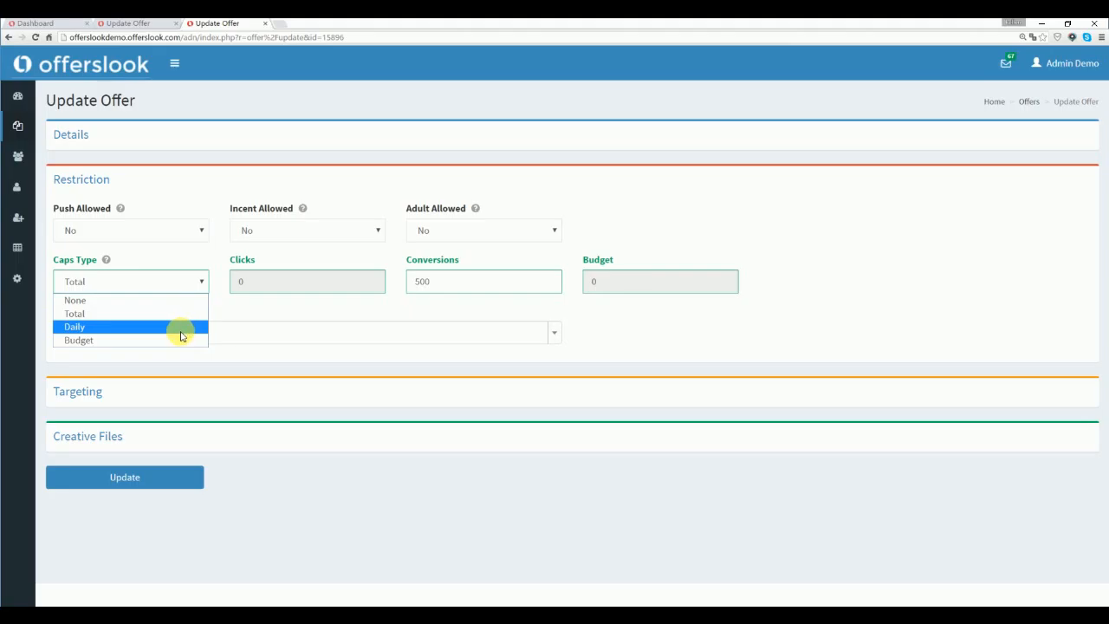
click(79, 340)
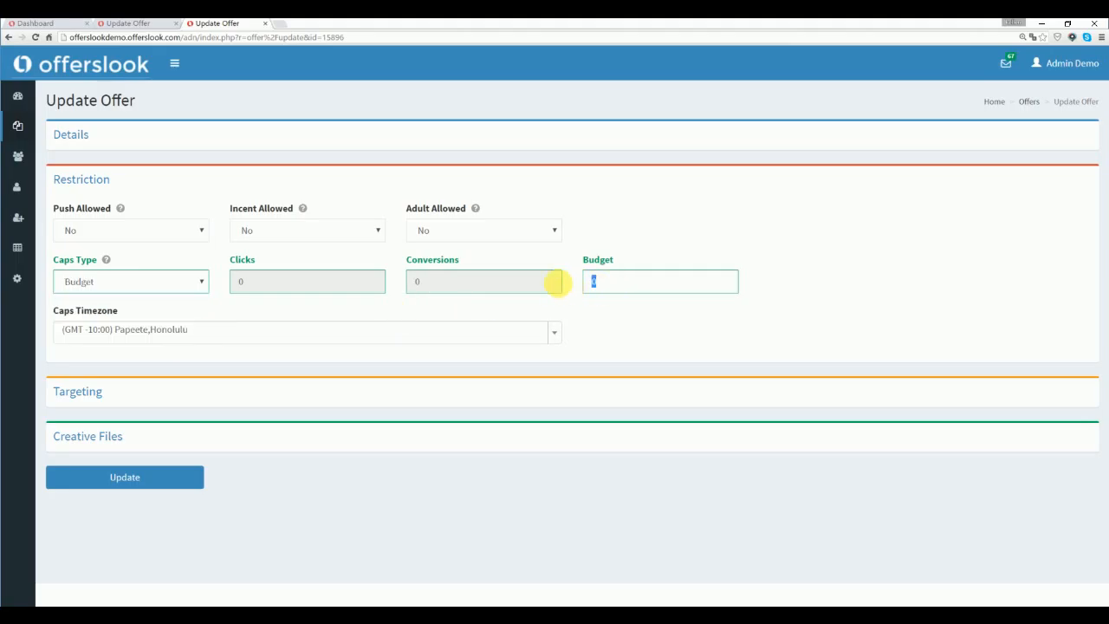
text(500)
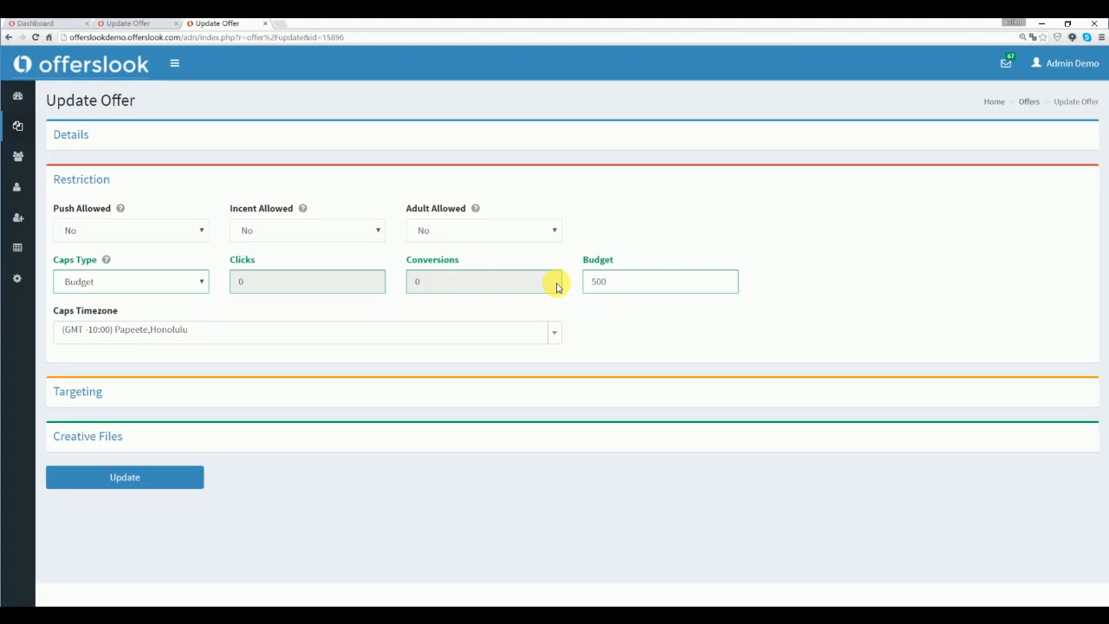